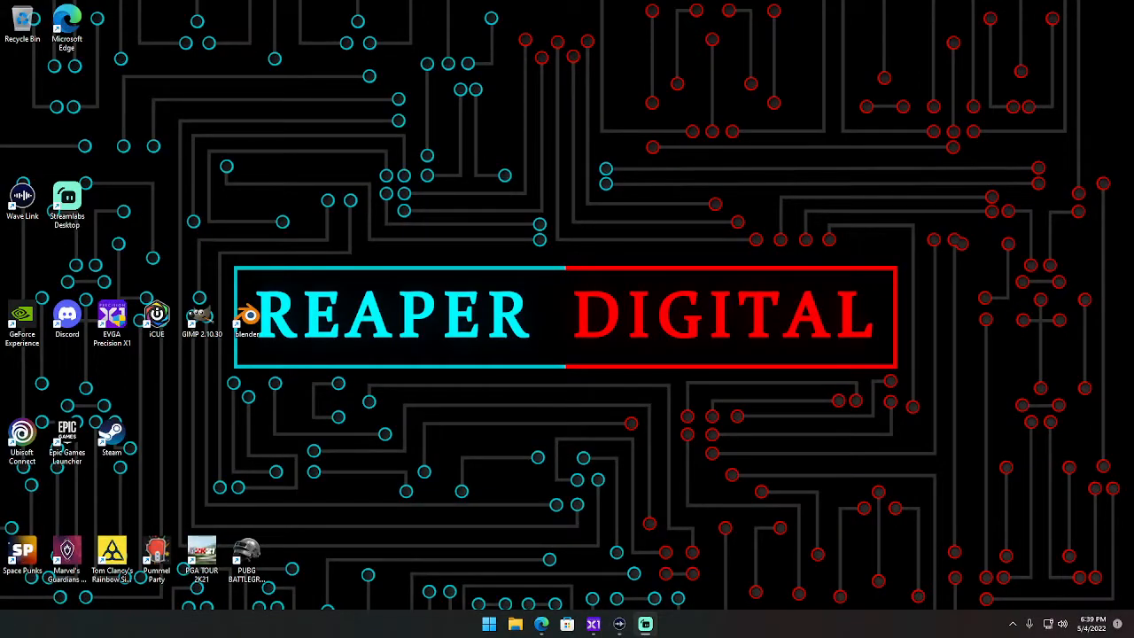
mouse_move(883, 444)
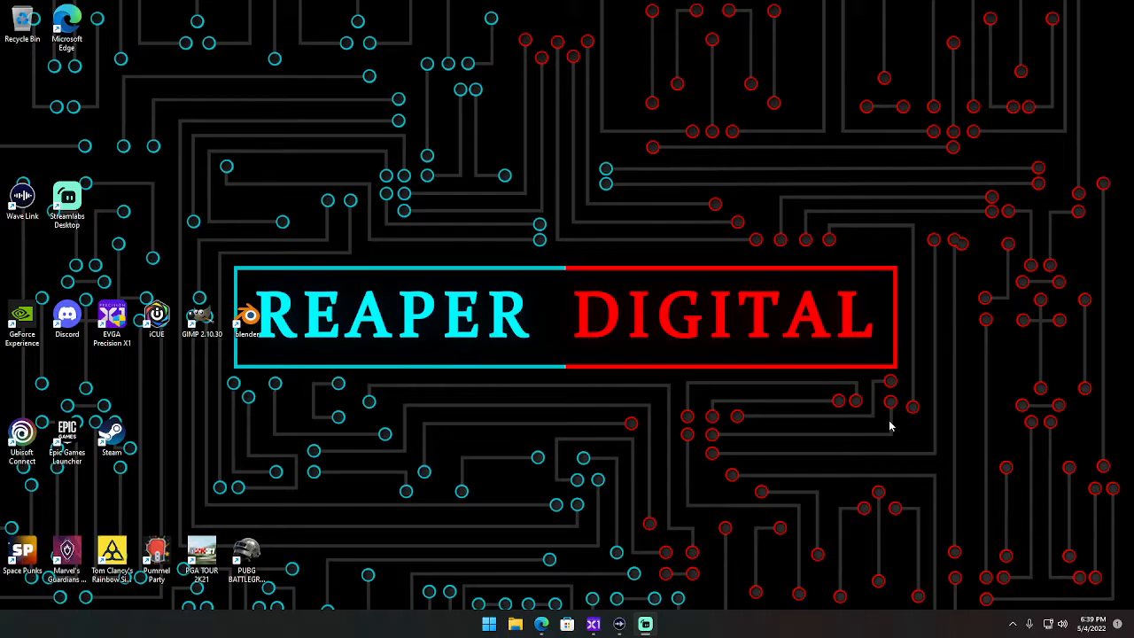
mouse_move(827, 419)
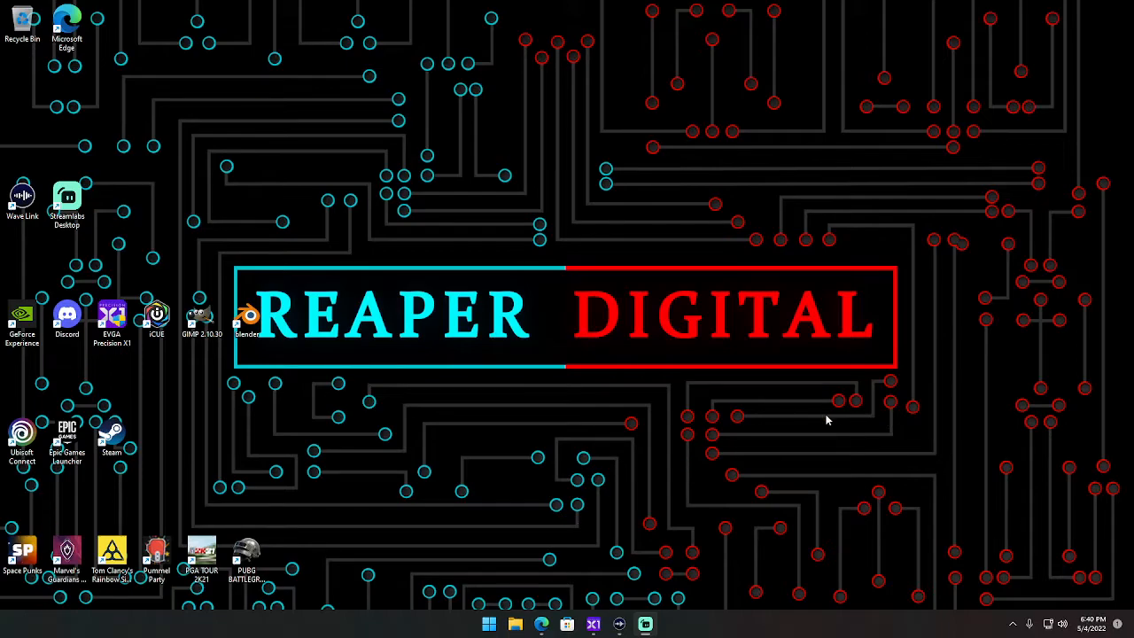
mouse_move(692, 469)
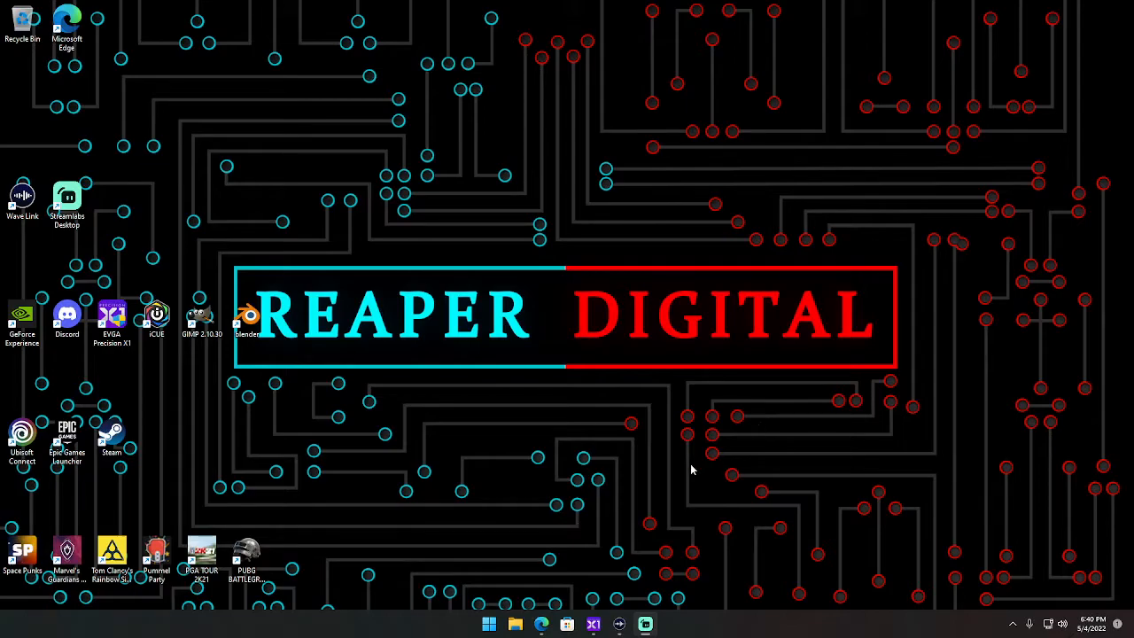
mouse_move(541, 623)
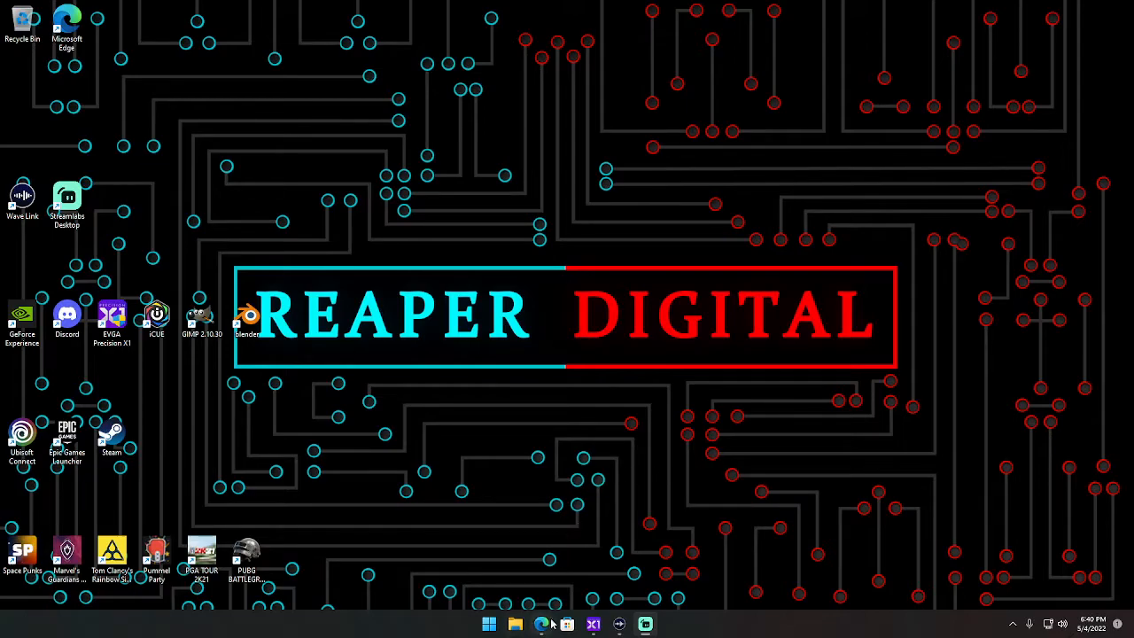
- Download the standalone EVGA_Precision_X1_1.3.3.0.zip from EVGA's Precision X1 page in Edge
left_click(541, 625)
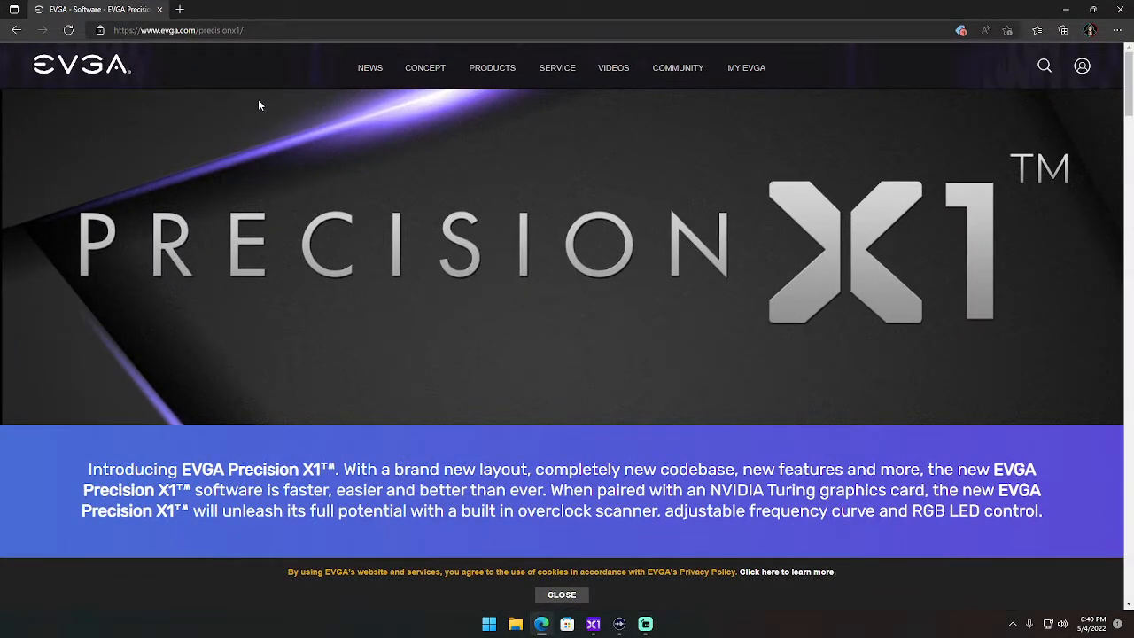
mouse_move(201, 92)
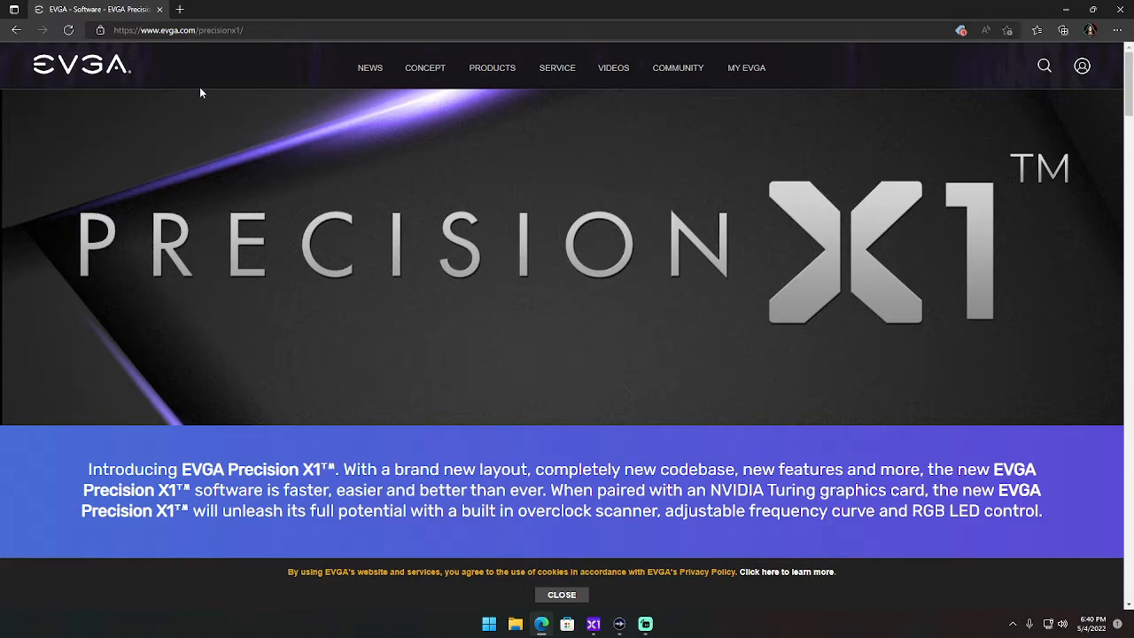
mouse_move(329, 193)
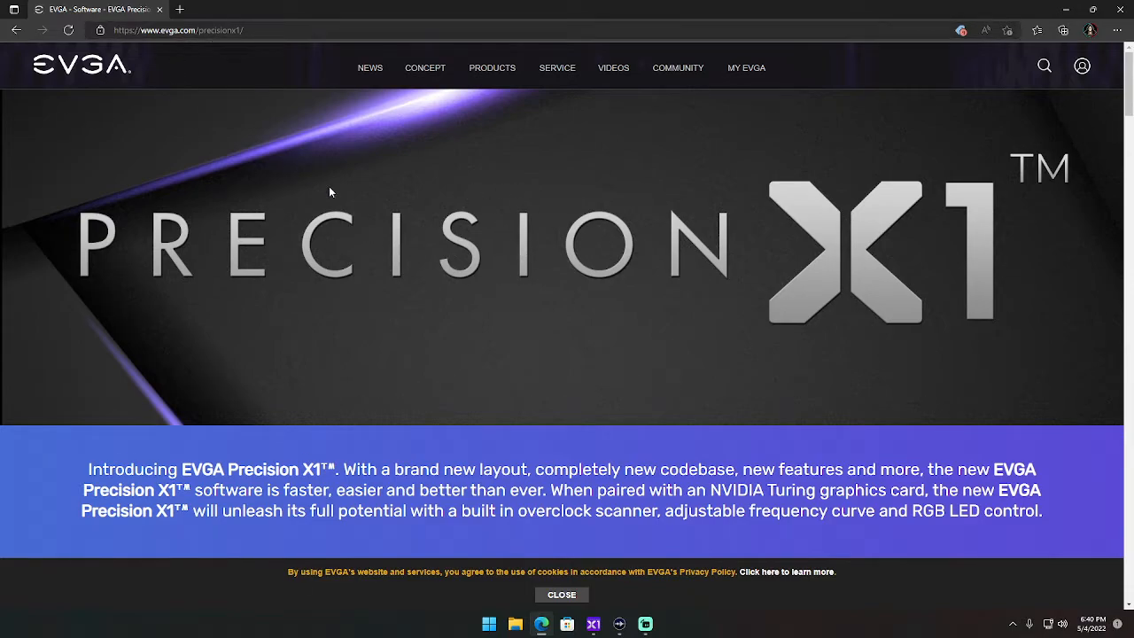
scroll("down", 3)
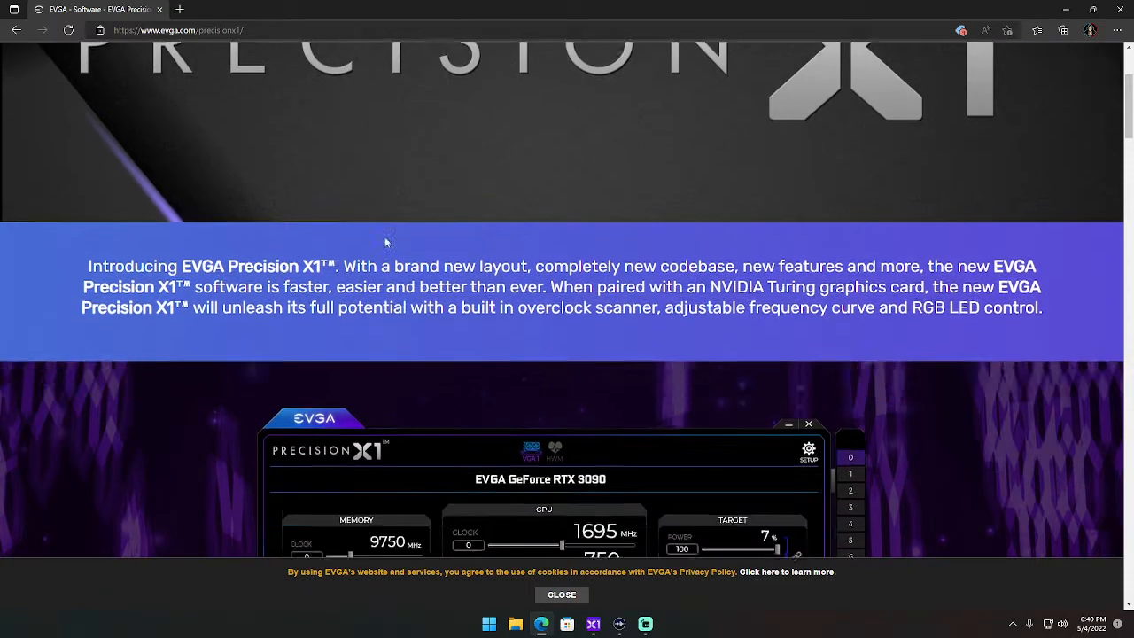
scroll("down", 3)
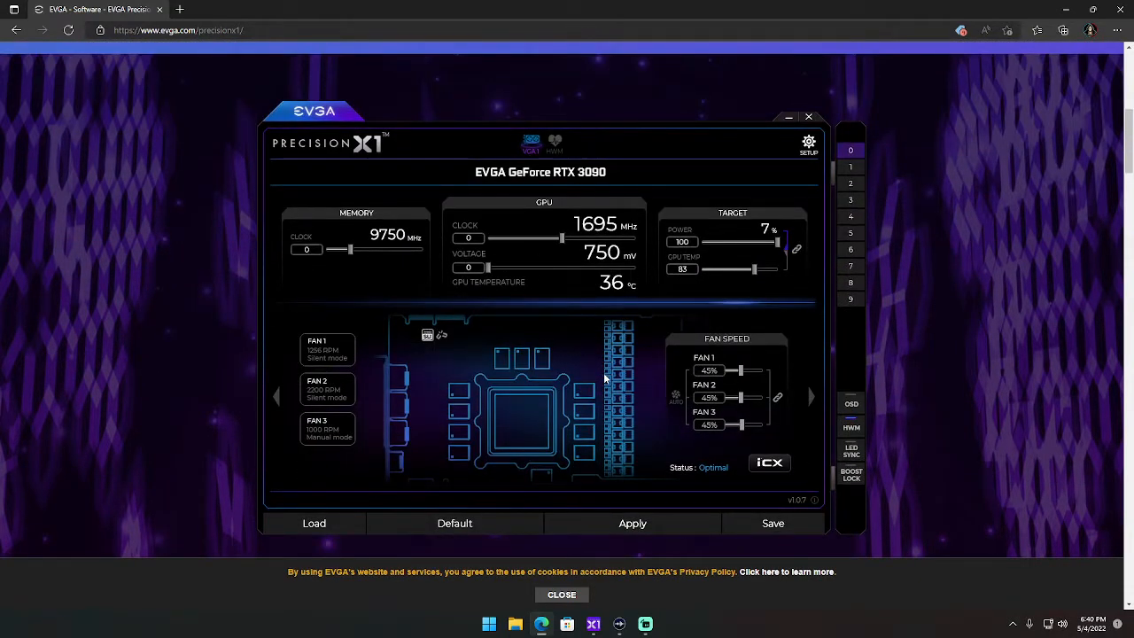
scroll("down", 3)
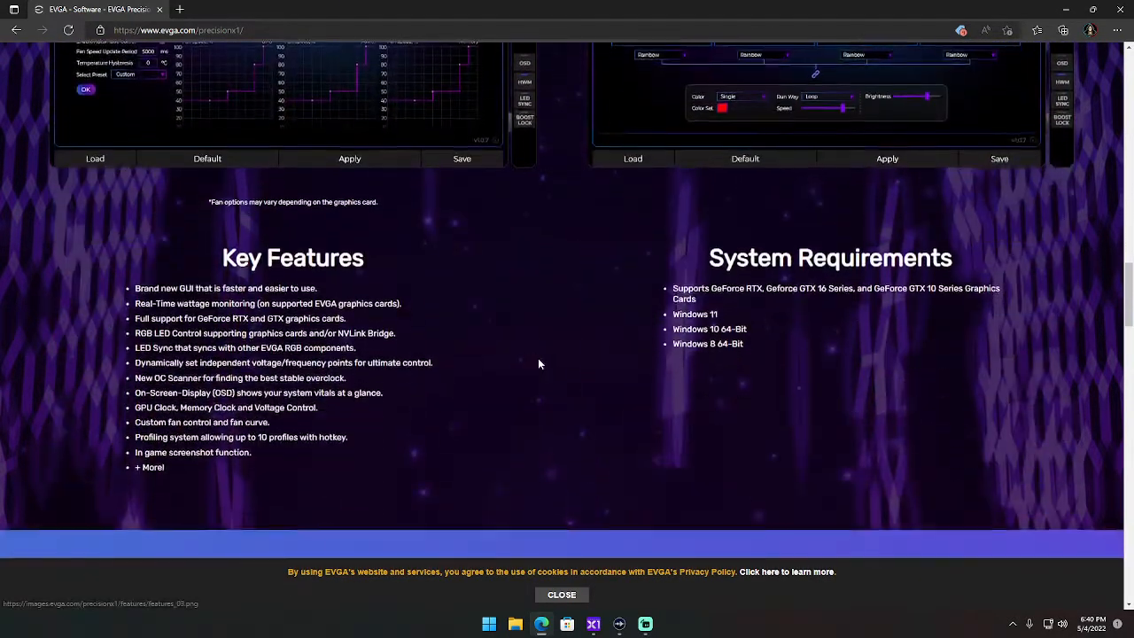
scroll("down", 3)
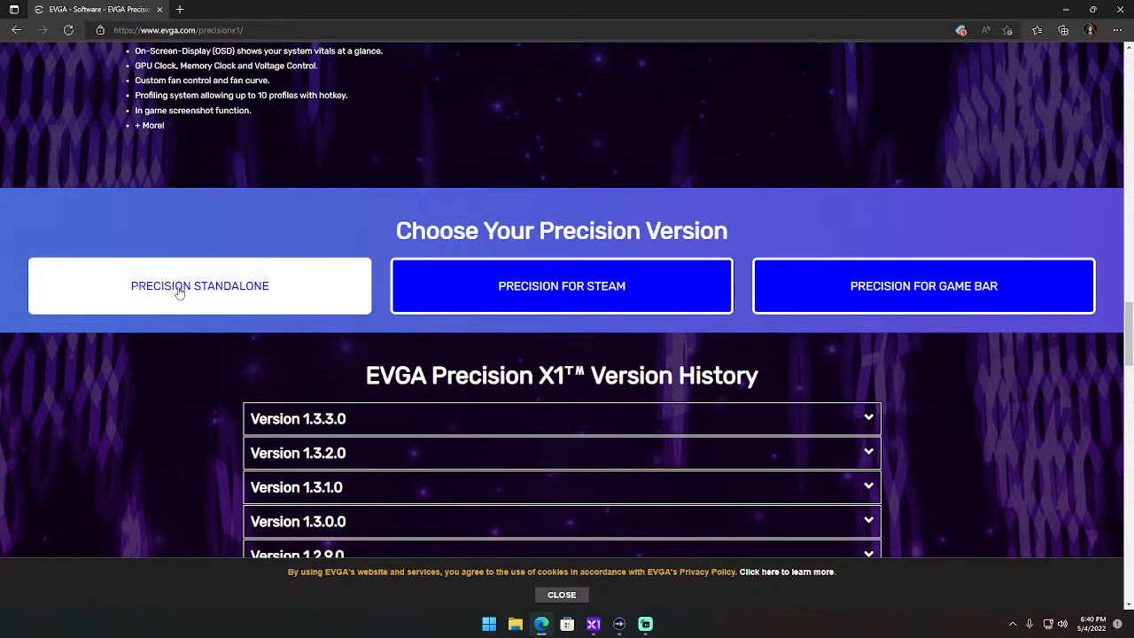
left_click(199, 285)
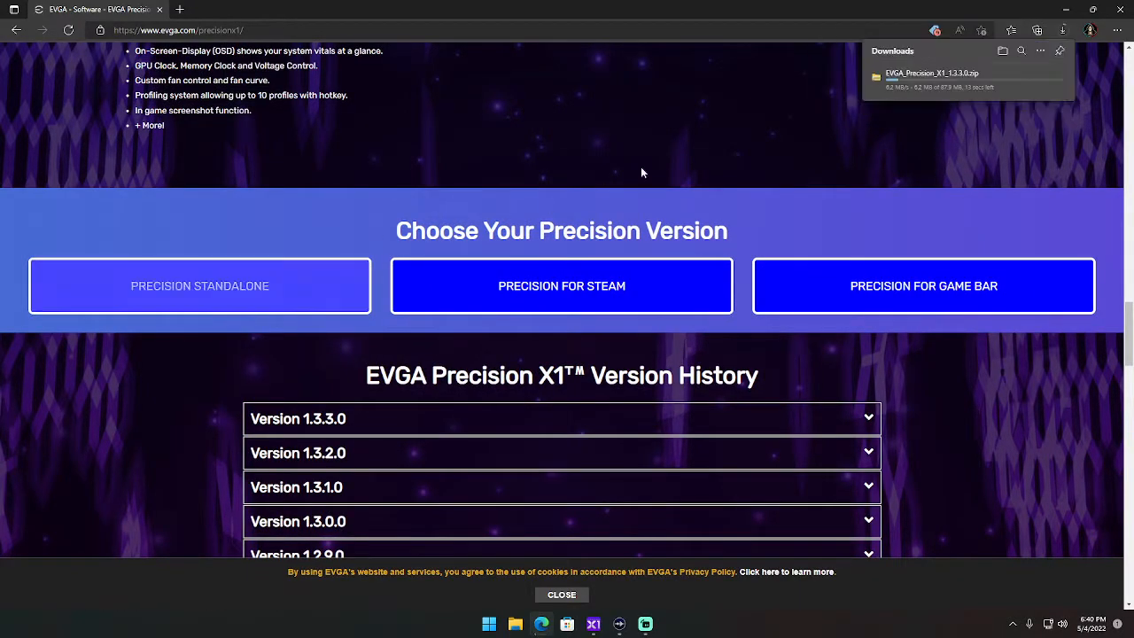
mouse_move(894, 153)
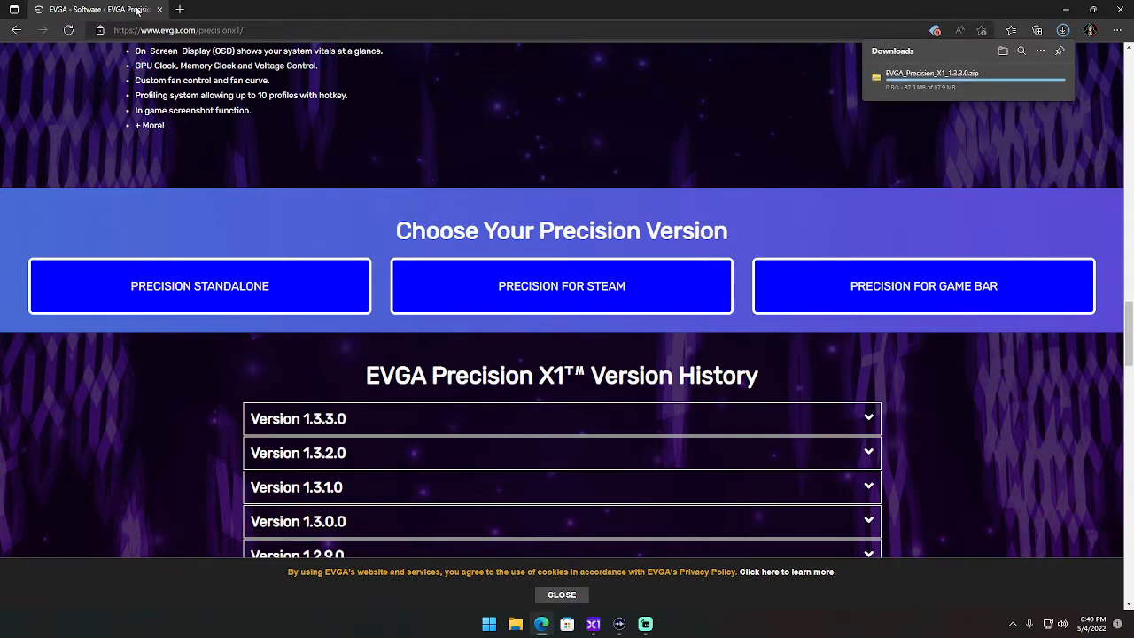
mouse_move(160, 12)
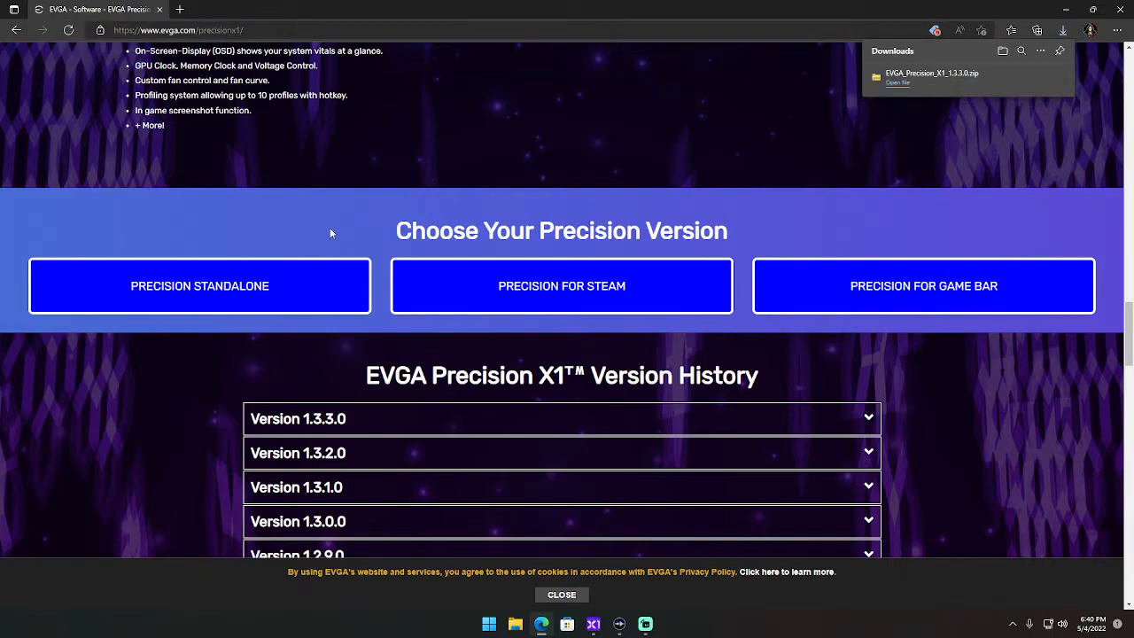
mouse_move(326, 223)
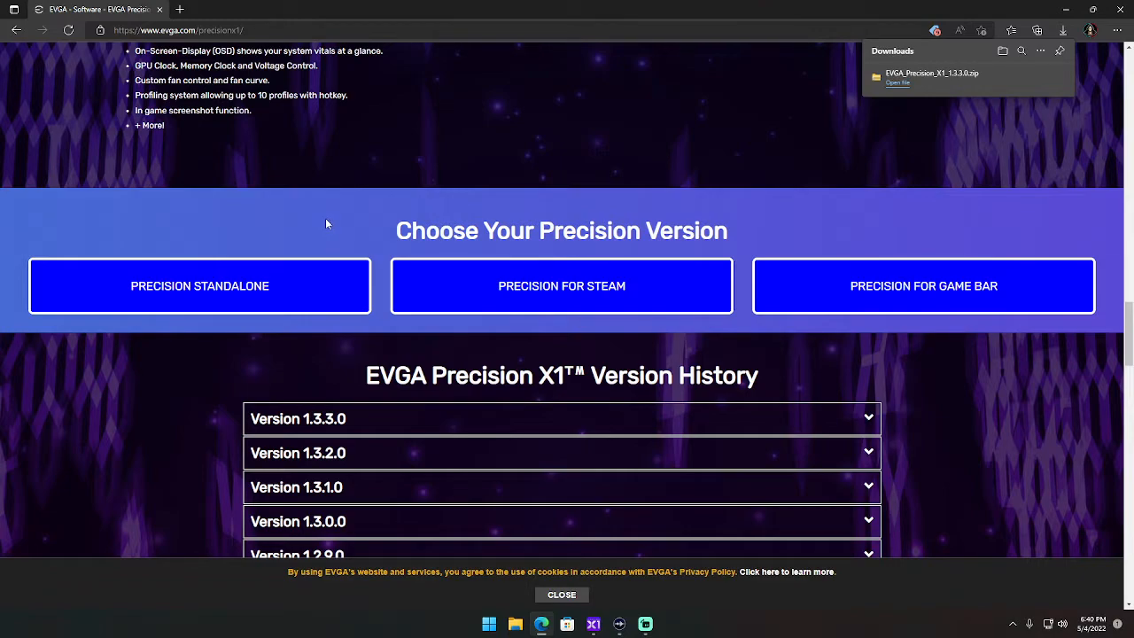
mouse_move(276, 198)
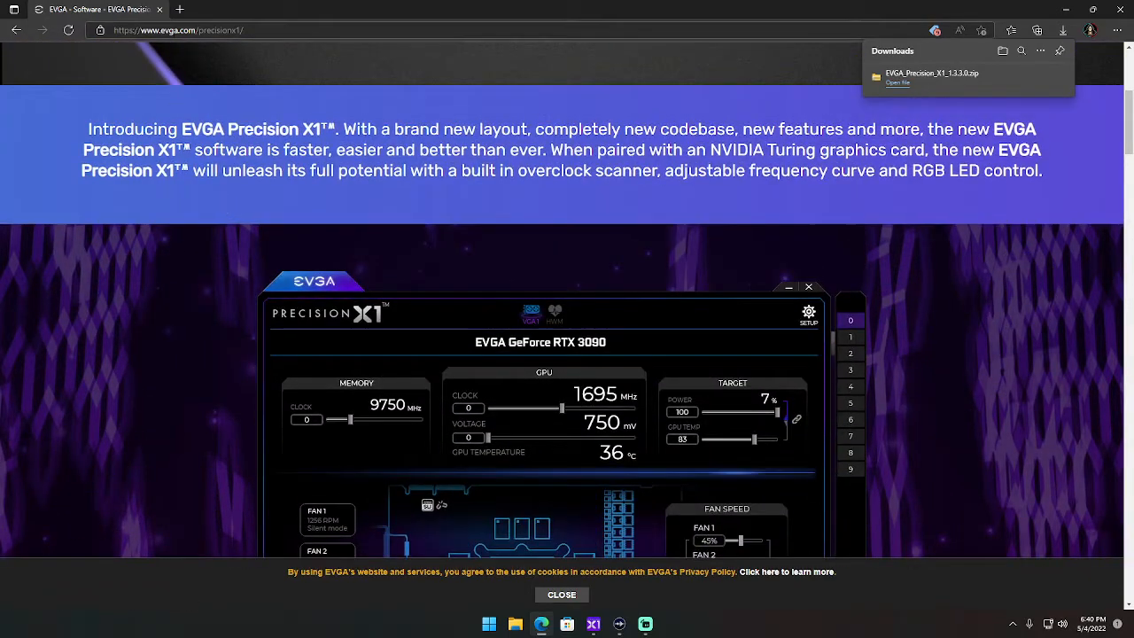
mouse_move(162, 15)
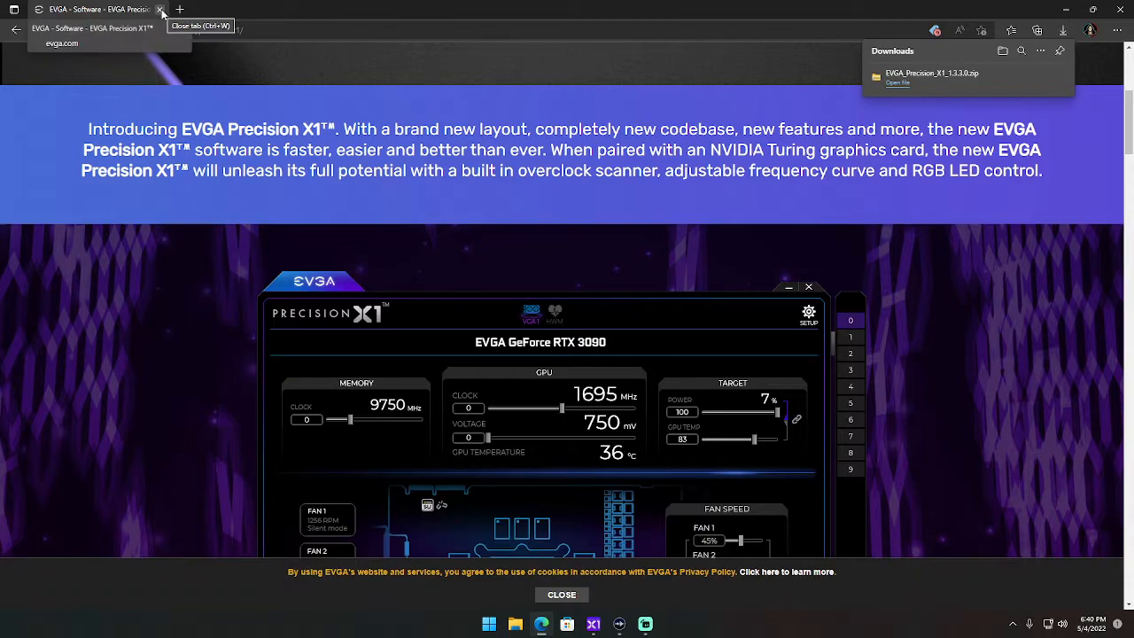
scroll("up", 3)
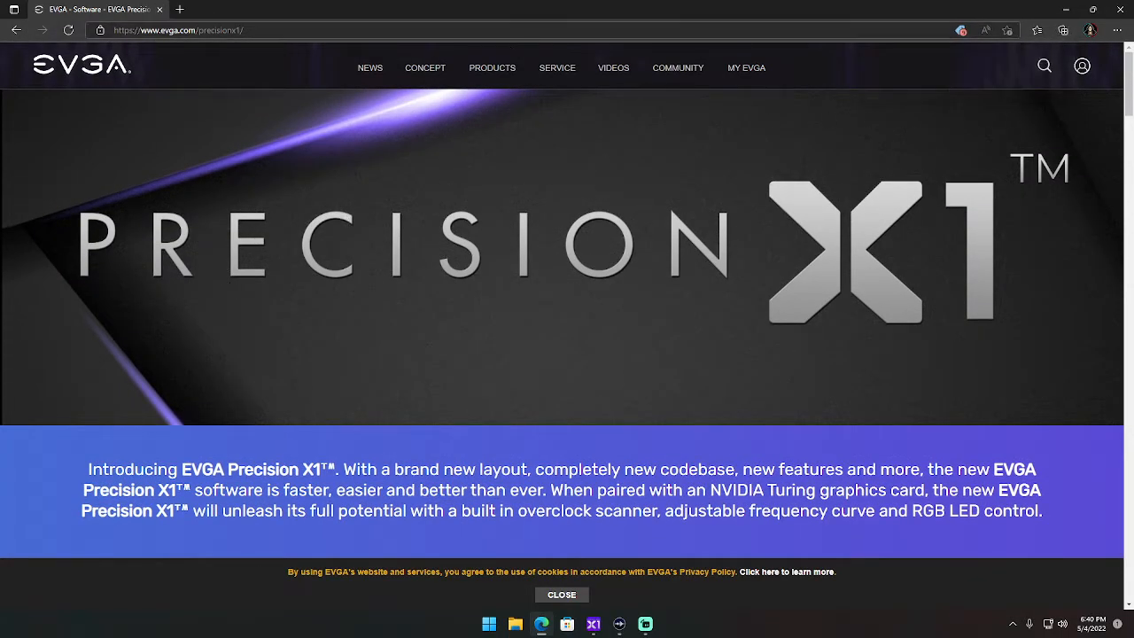
mouse_move(160, 9)
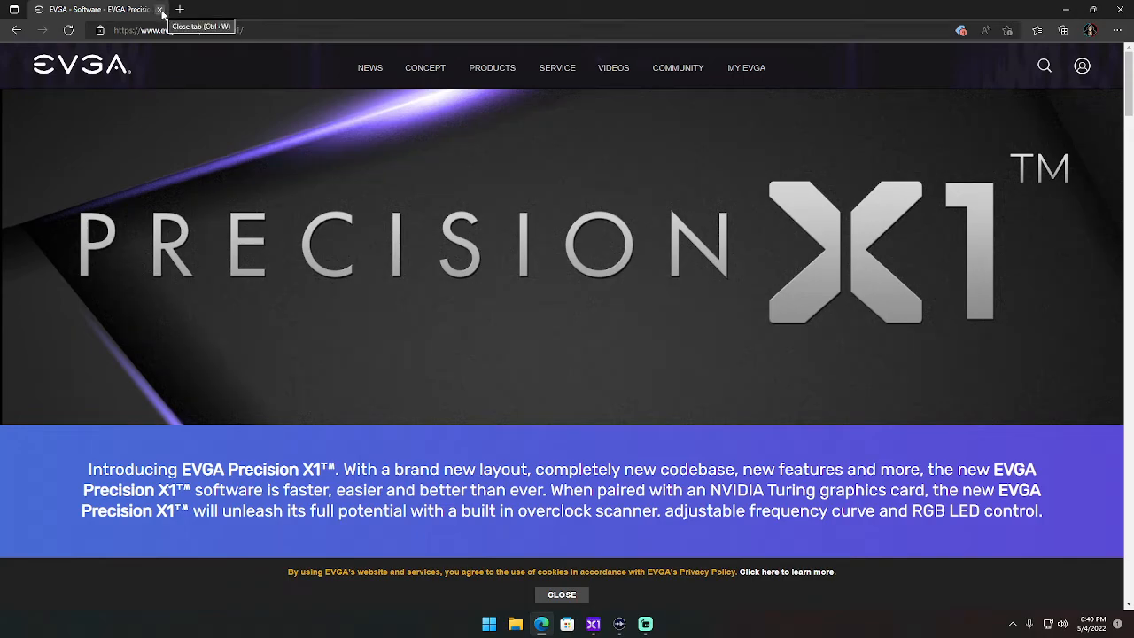
- Close the EVGA web page, launch Precision X1, and show the fan curve settings
left_click(160, 9)
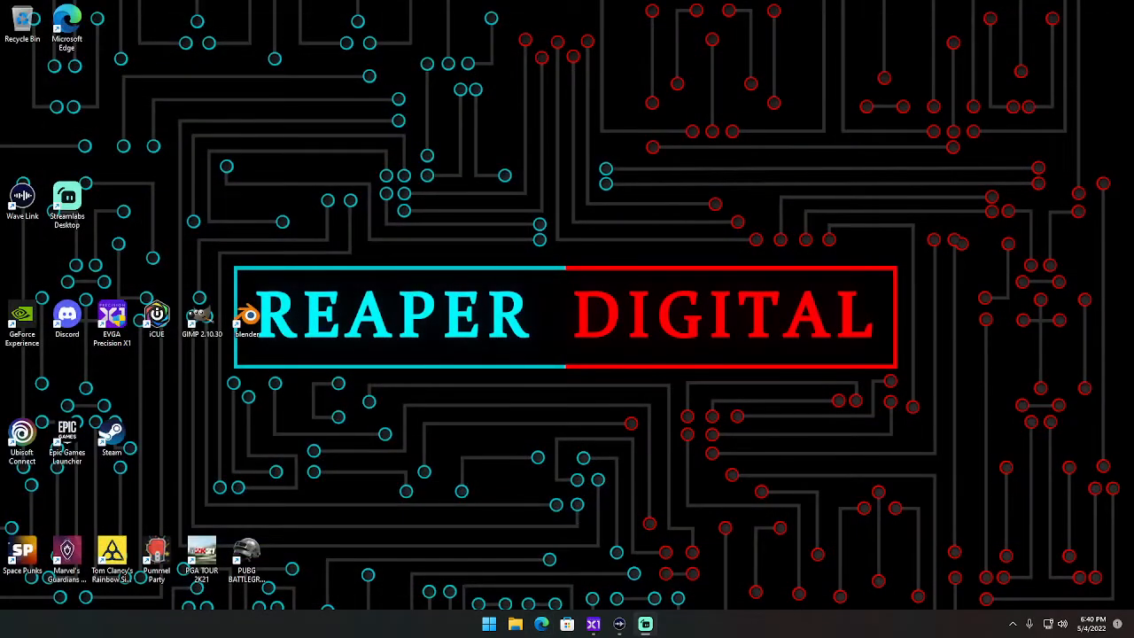
double_click(111, 319)
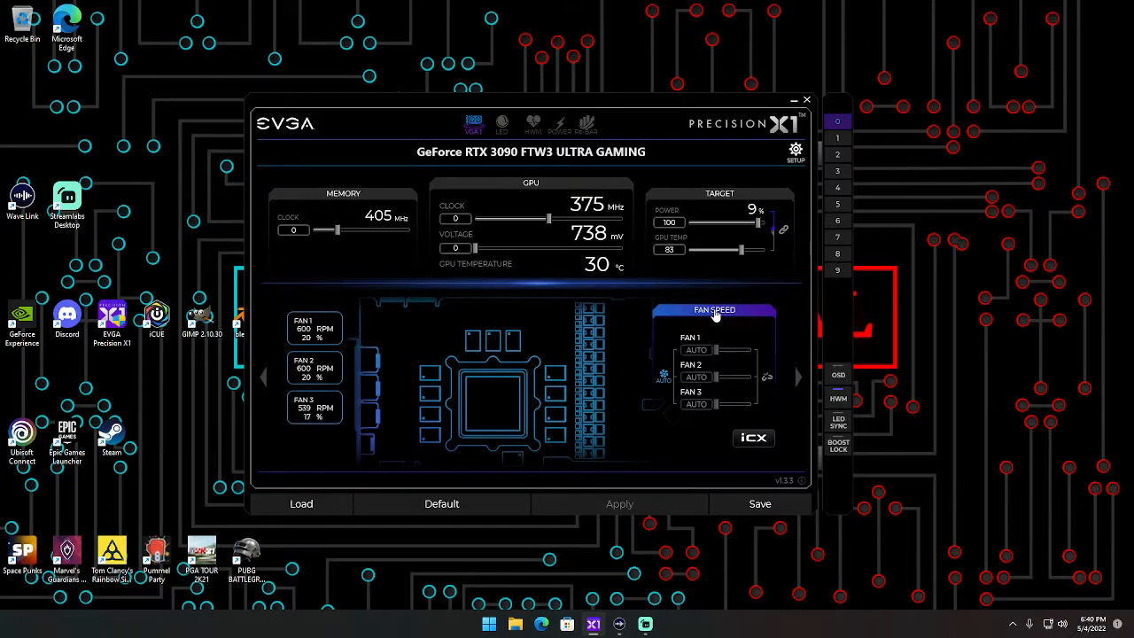
left_click(714, 310)
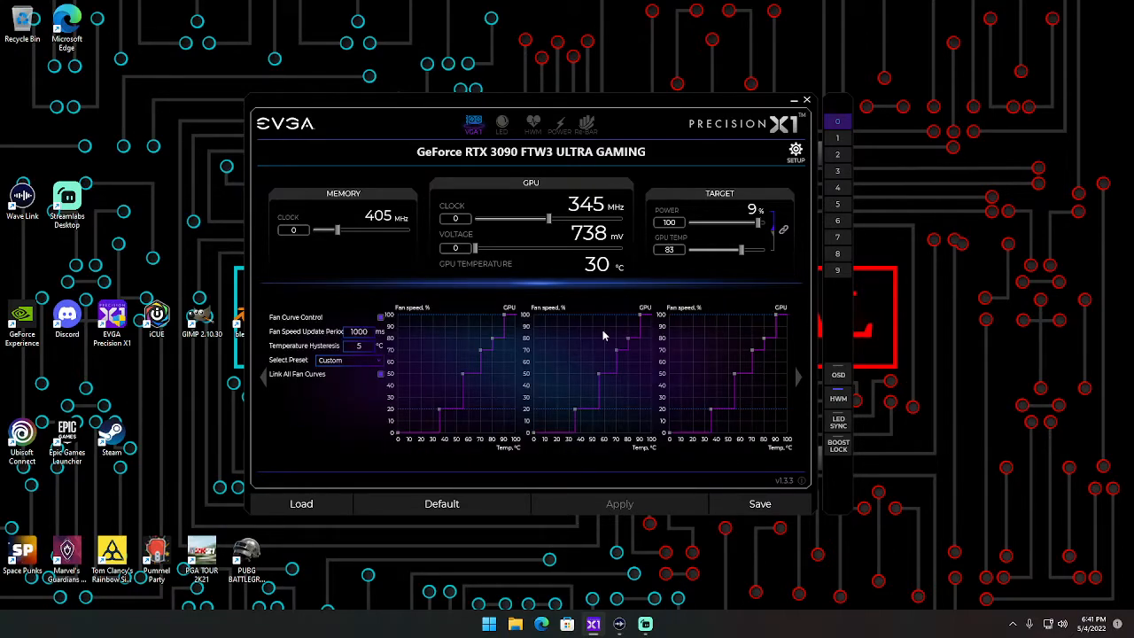
- Preview the Stealth fan preset, then switch back to the Custom preset
left_click(348, 360)
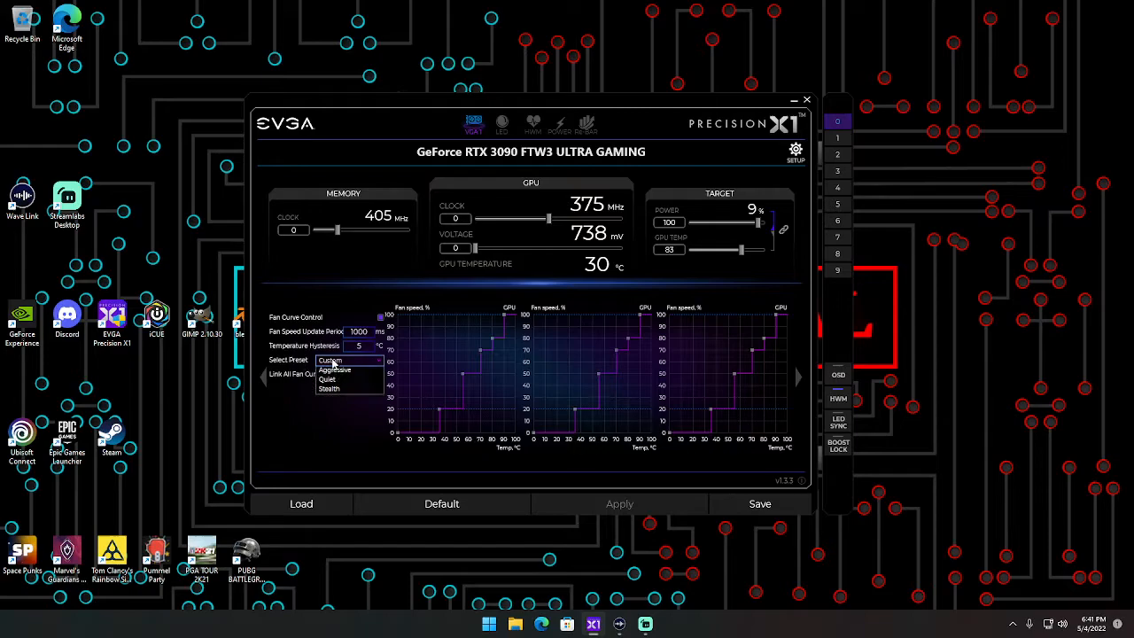
left_click(329, 386)
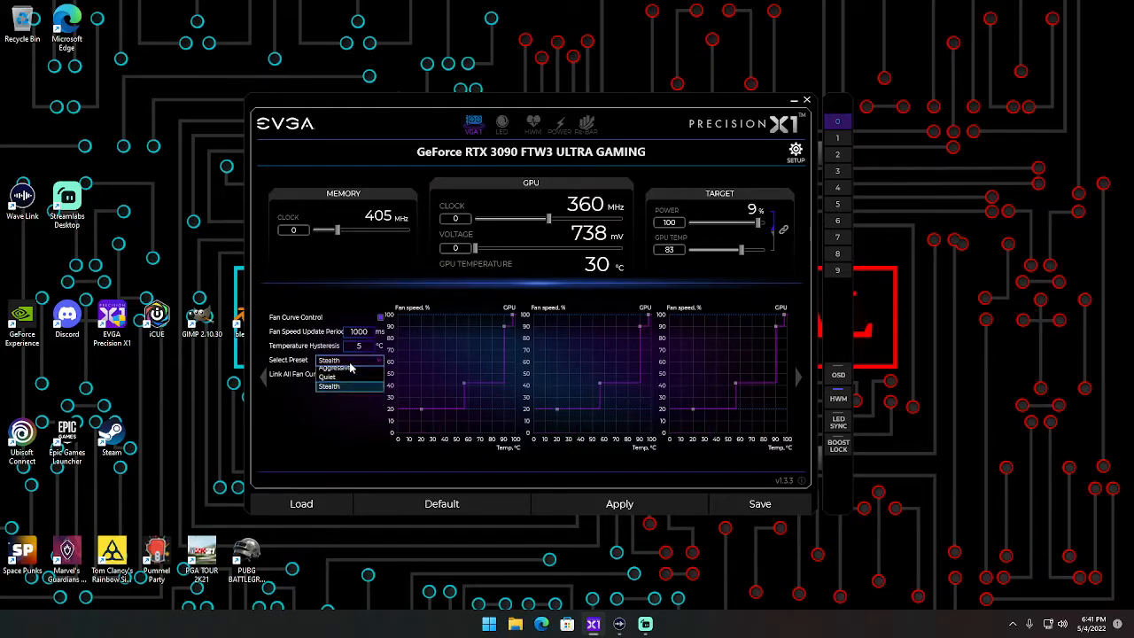
left_click(348, 359)
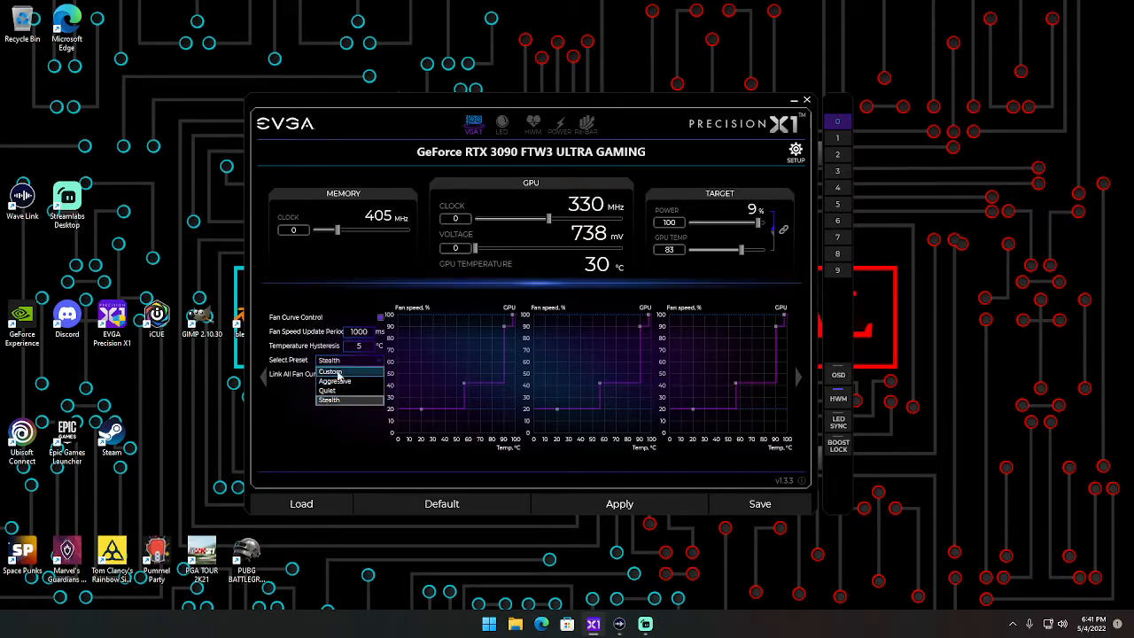
left_click(329, 370)
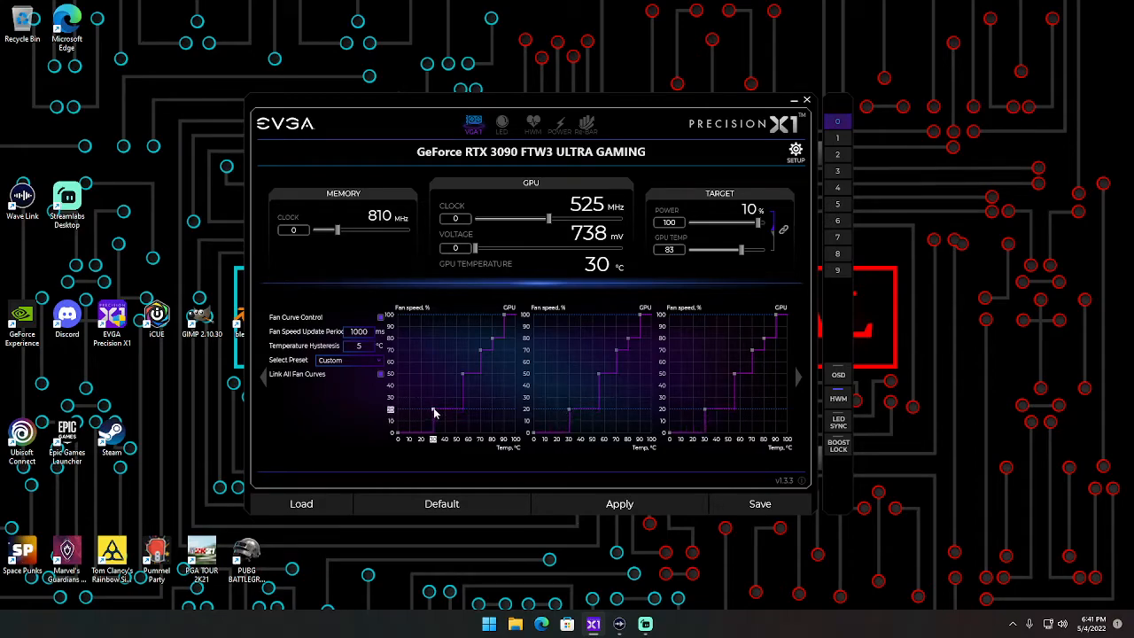
- Adjust the custom curve points, check the live fan speeds, and apply the curve
left_click(300, 503)
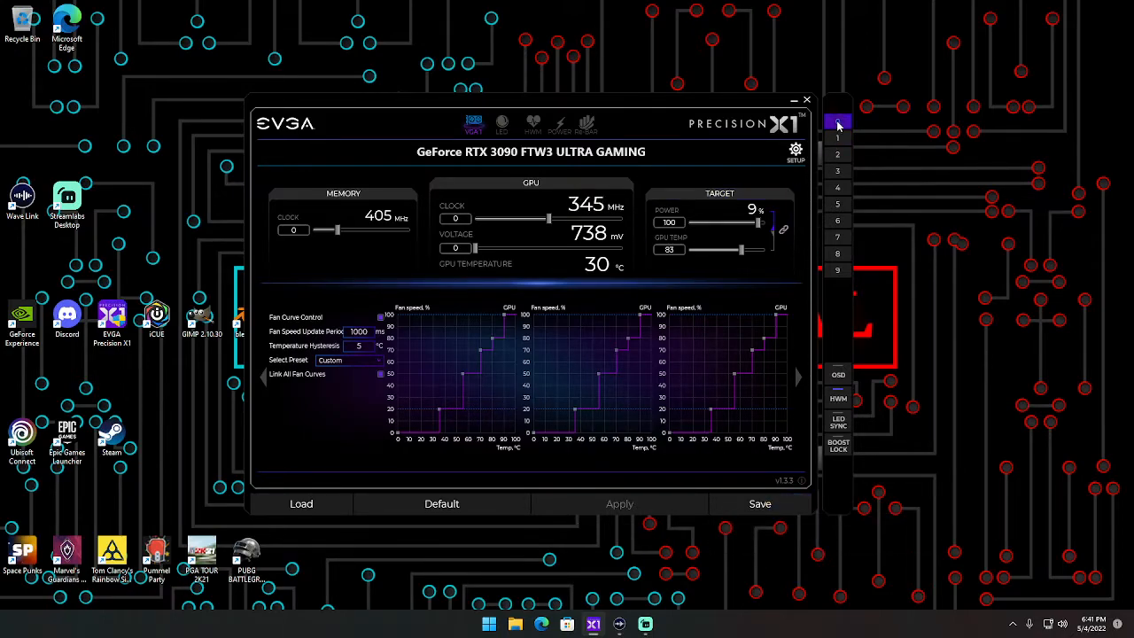
left_click(837, 122)
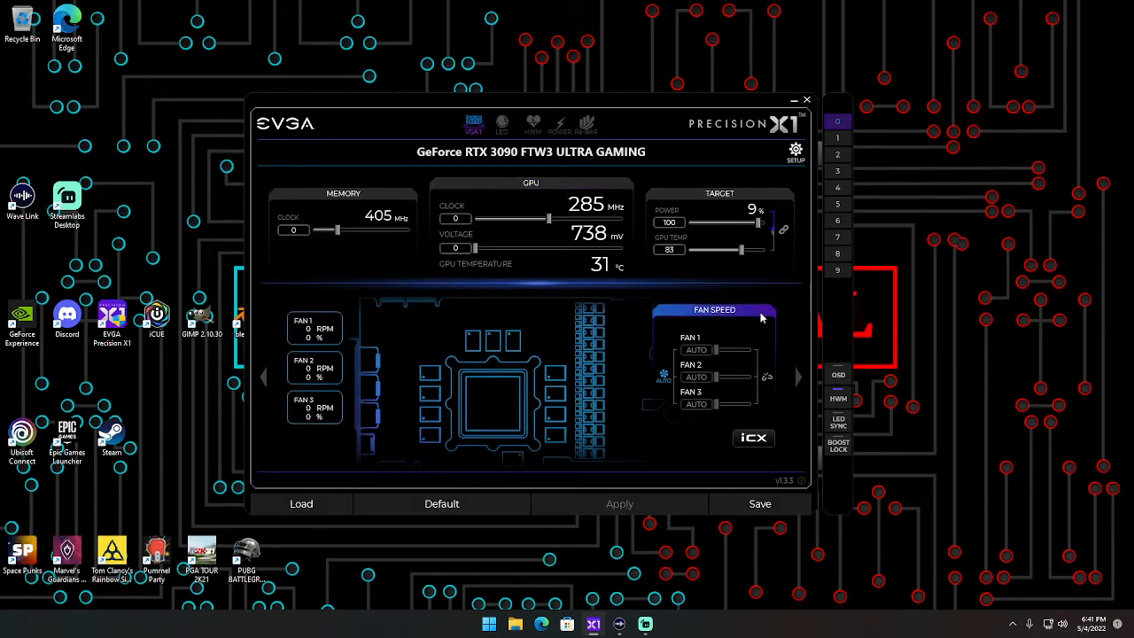
left_click(767, 376)
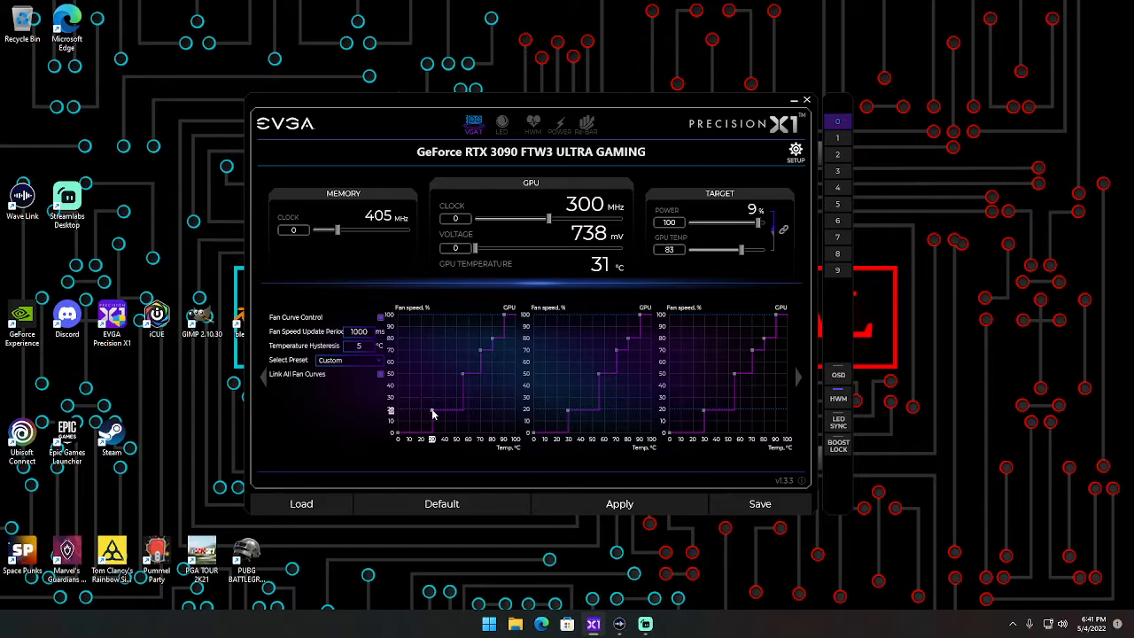
left_click(619, 503)
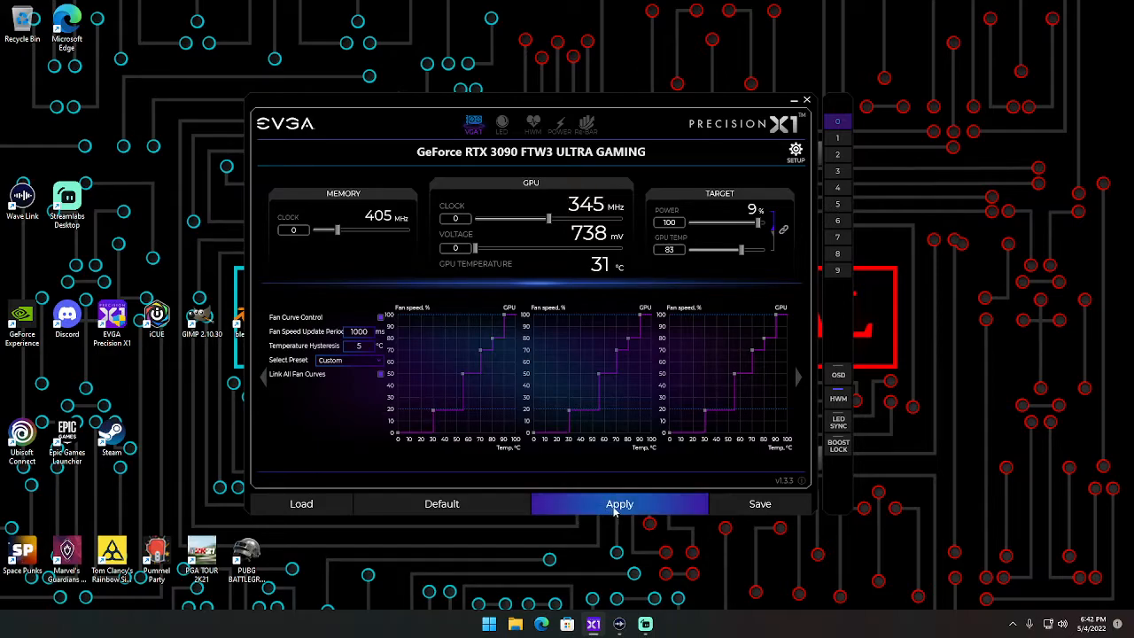
left_click(620, 503)
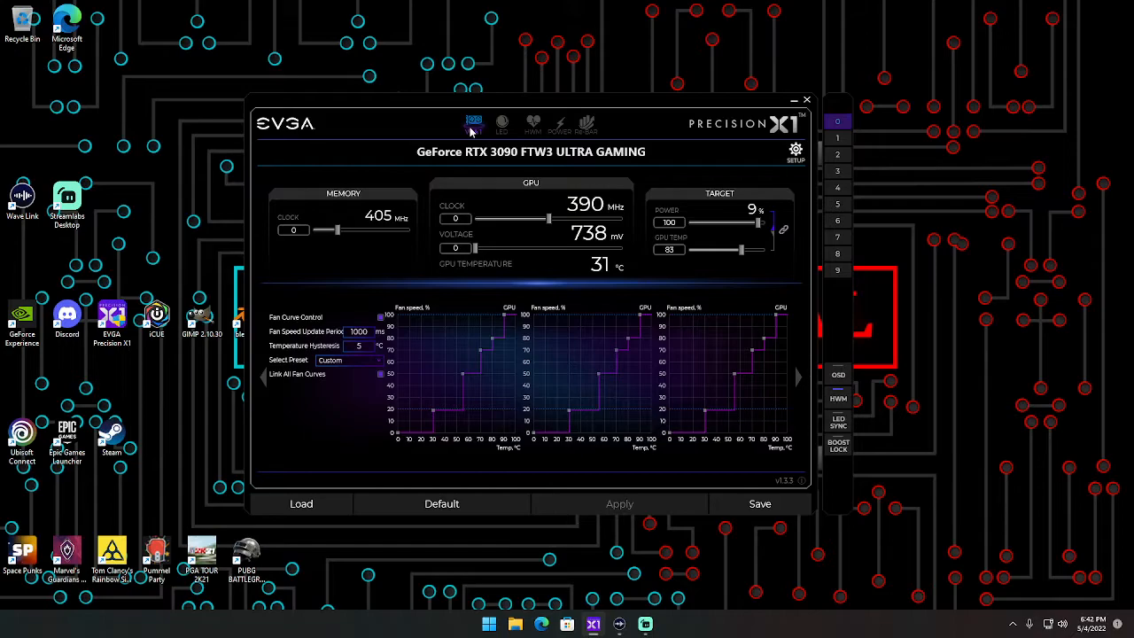
left_click(473, 122)
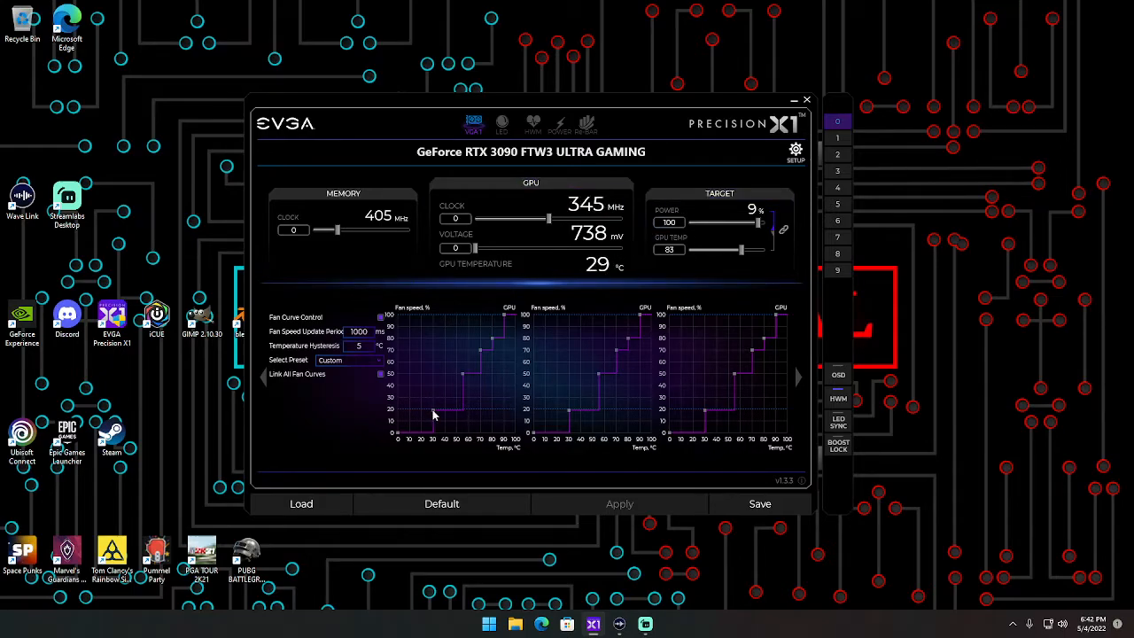
mouse_move(387, 416)
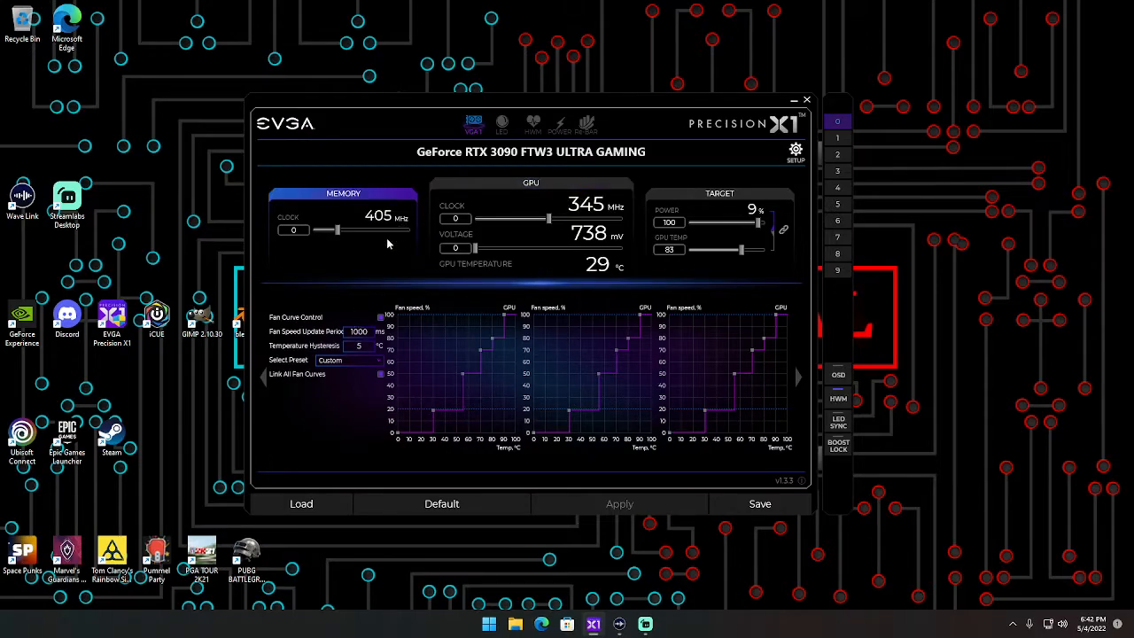
mouse_move(473, 123)
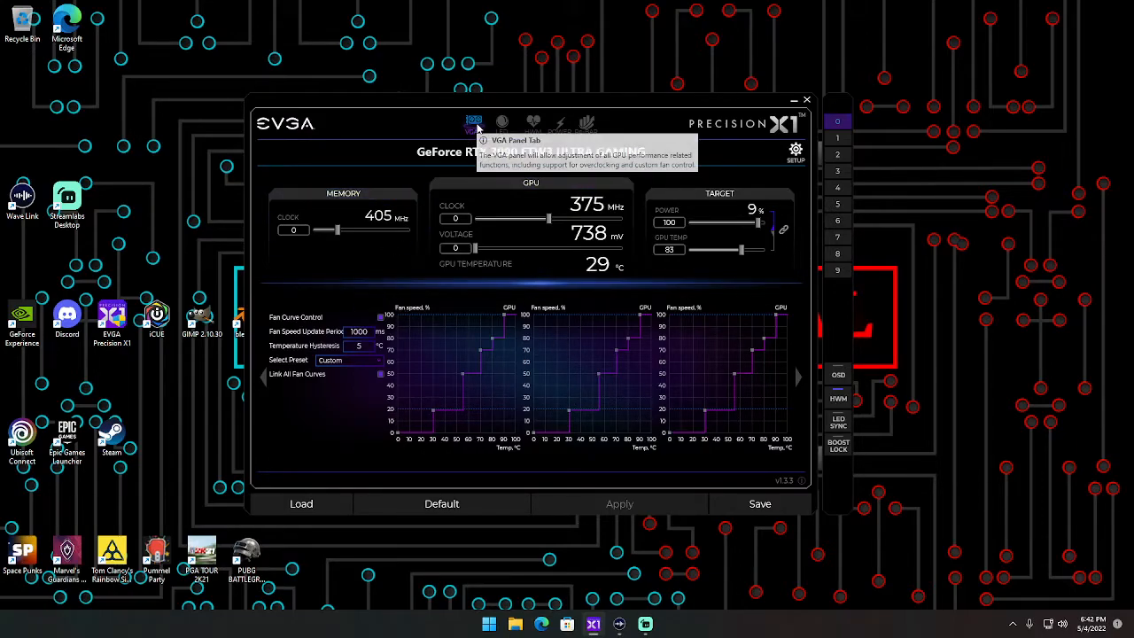
- Check fans at about 556 RPM, then preview Temperature mode for the first LED zone
left_click(502, 122)
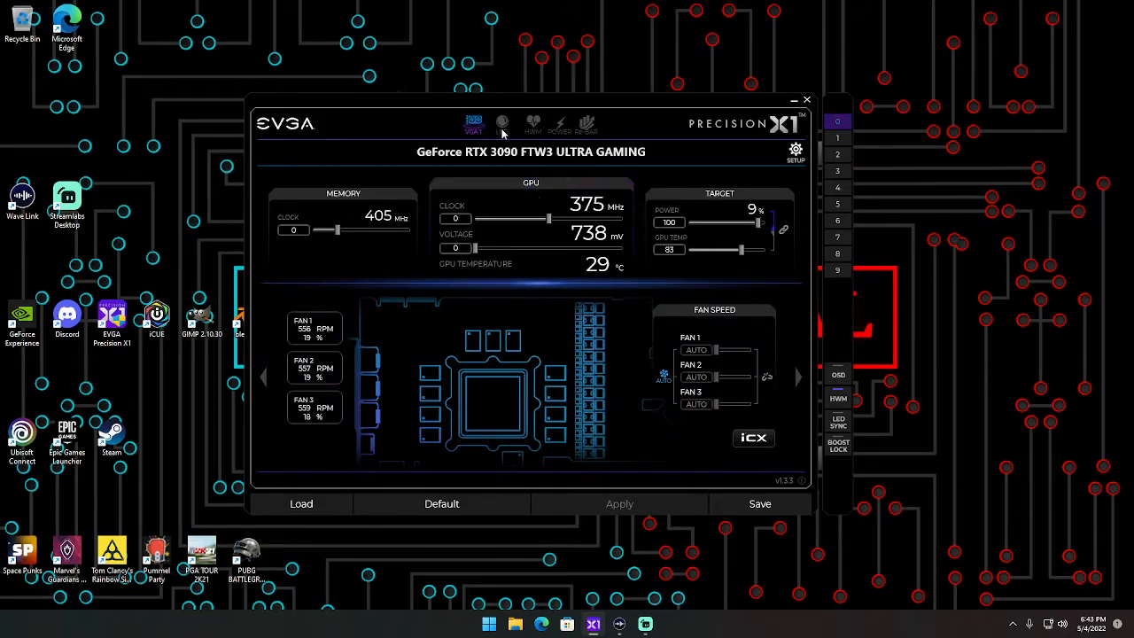
left_click(502, 122)
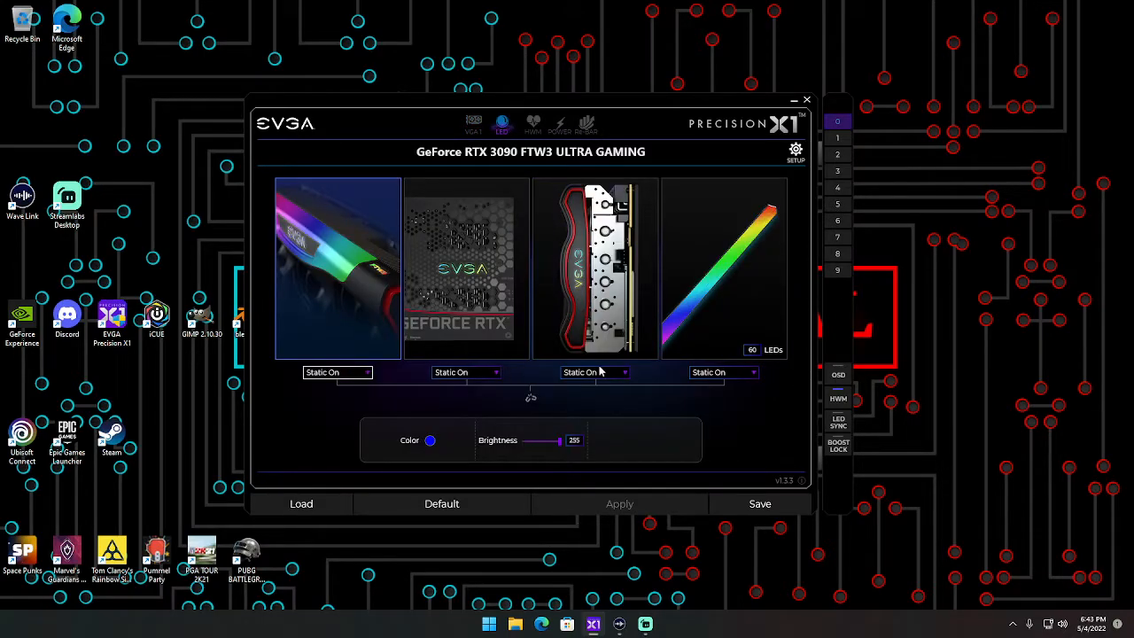
left_click(363, 372)
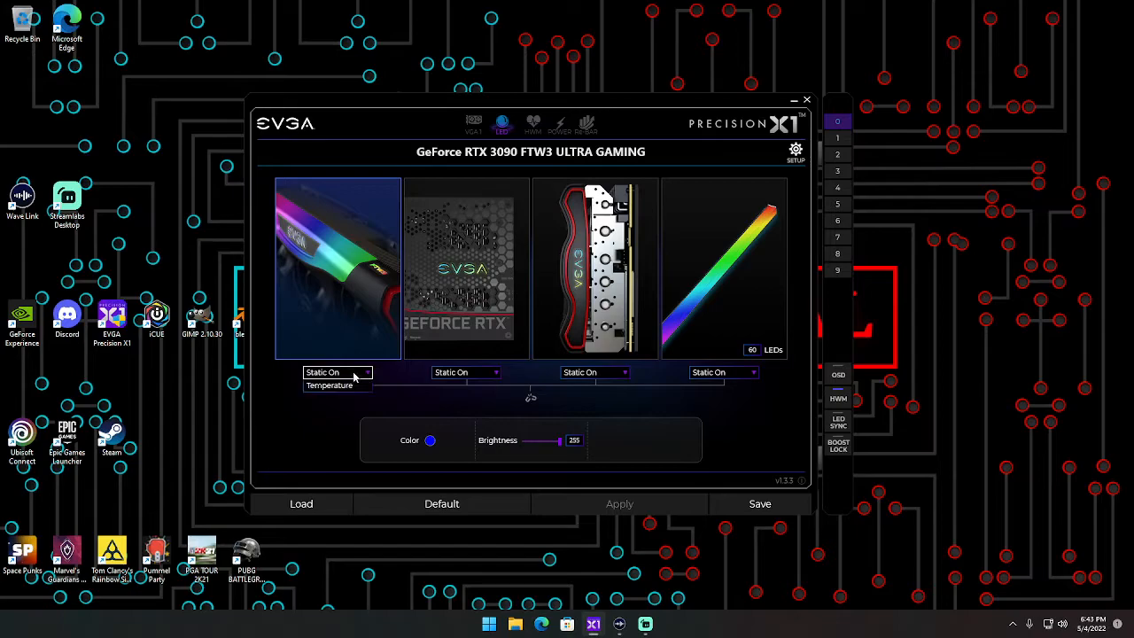
left_click(337, 371)
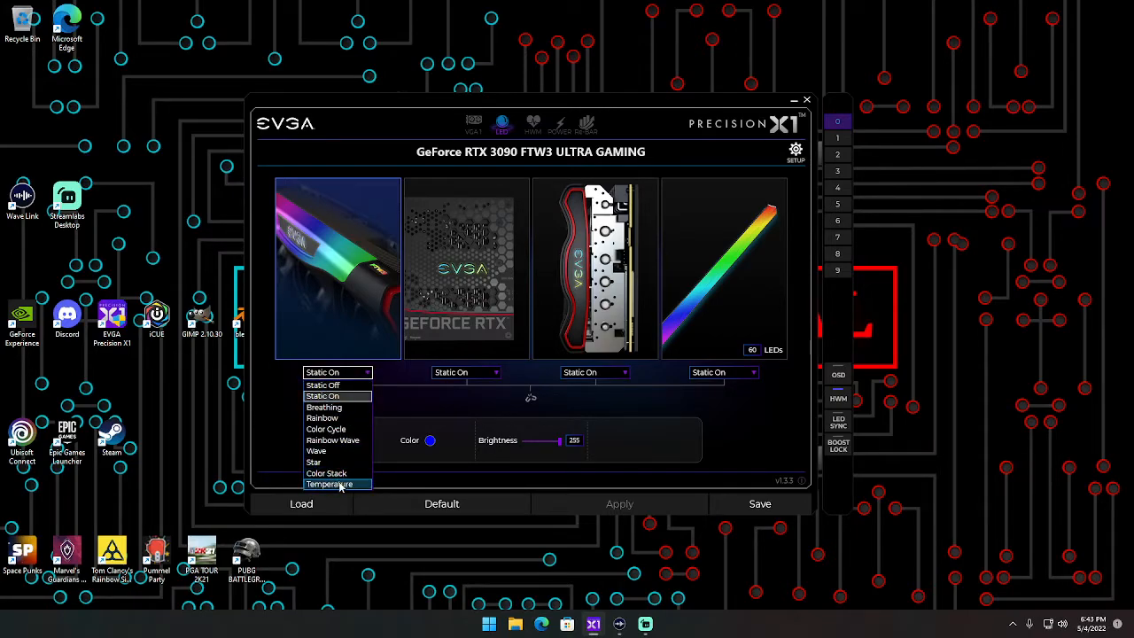
left_click(329, 484)
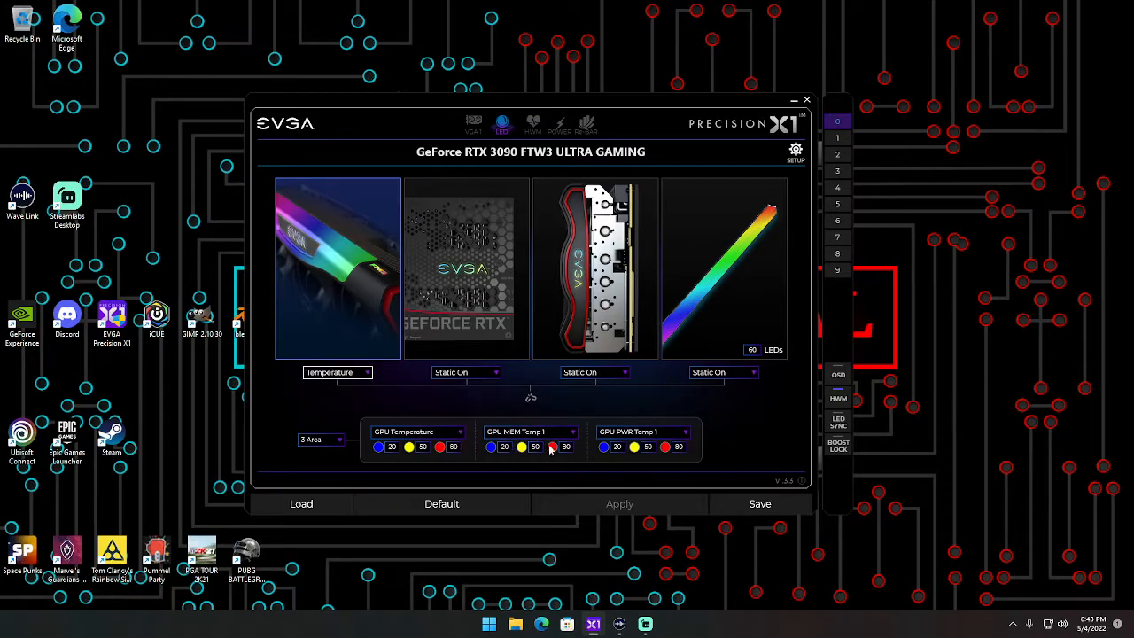
left_click(337, 372)
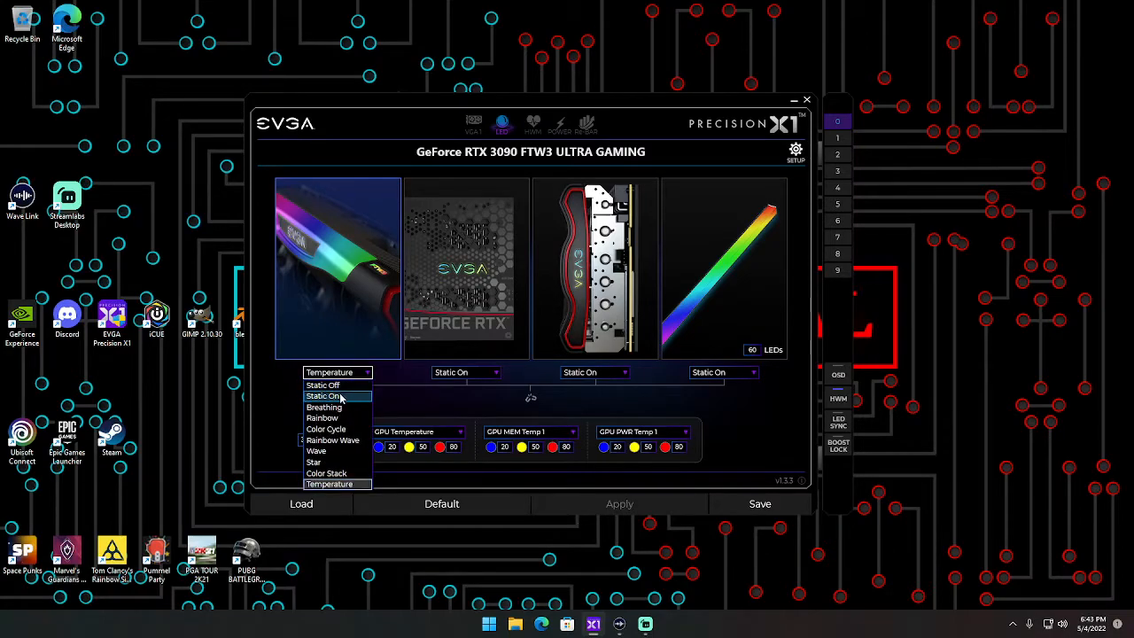
left_click(472, 124)
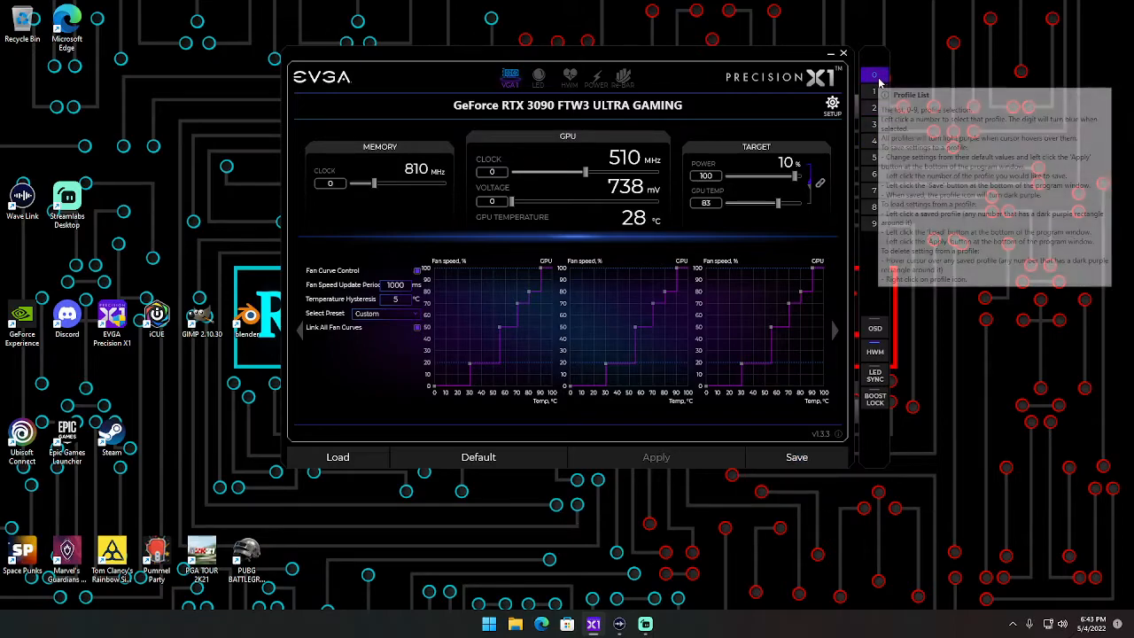
- Load the saved profile to restore the custom fan curve settings
left_click(337, 457)
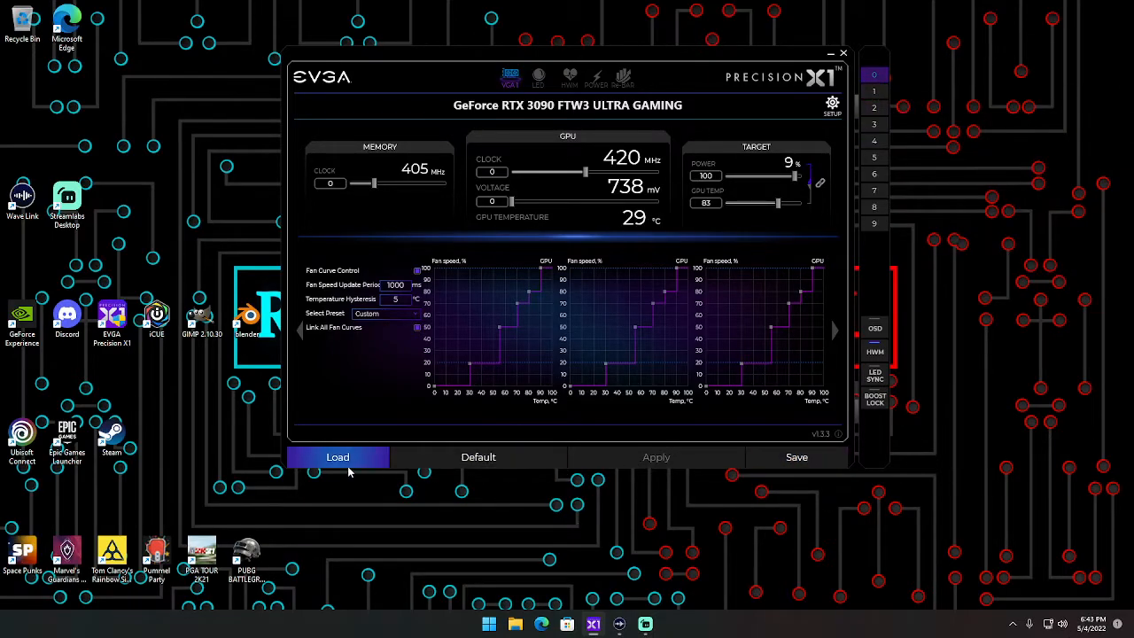